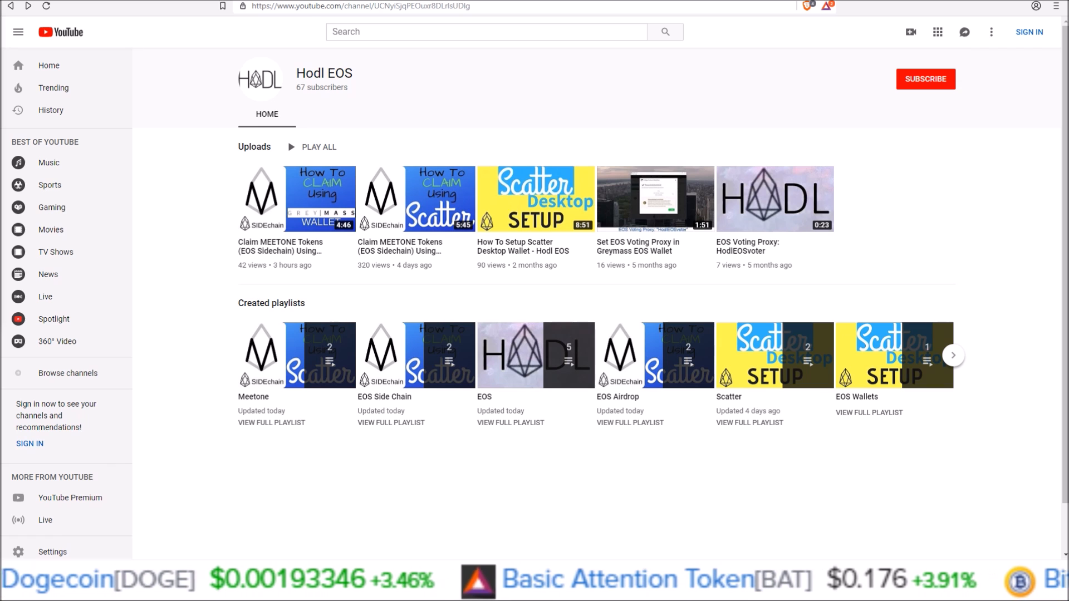
mouse_move(51, 207)
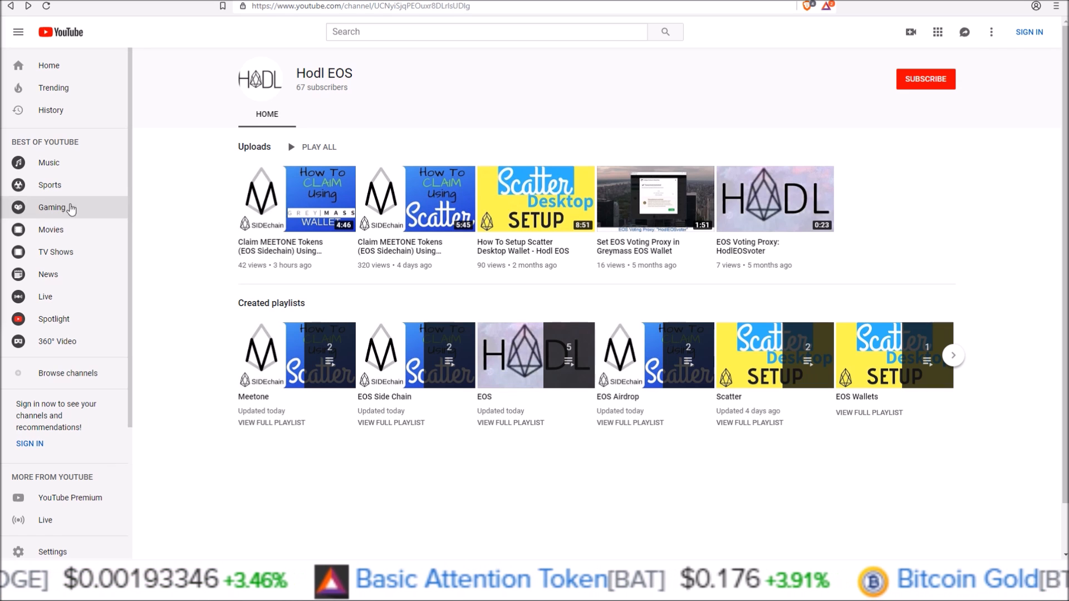
mouse_move(411, 147)
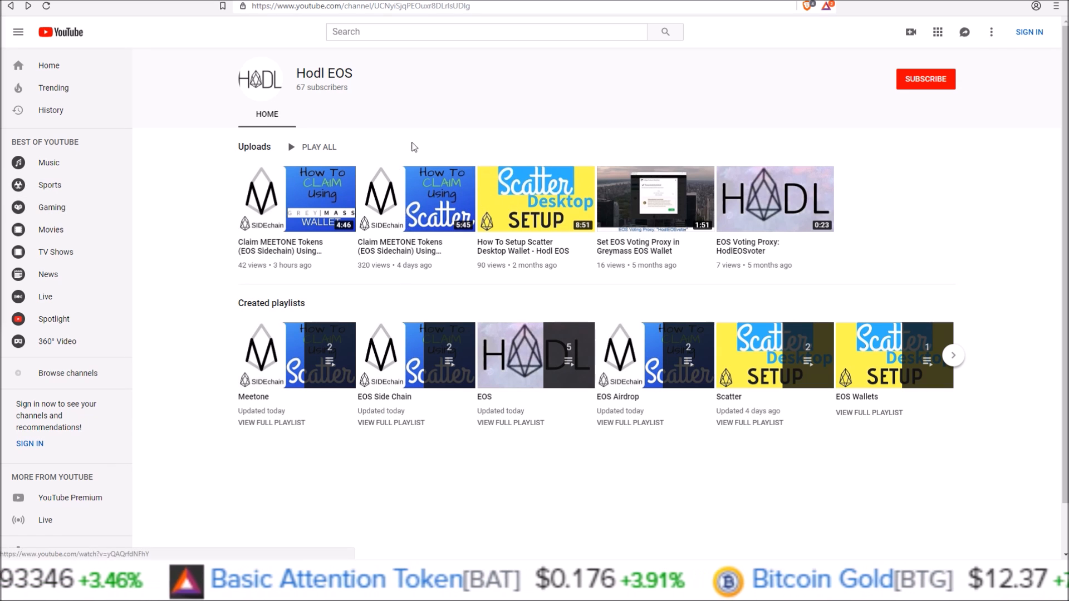
mouse_move(387, 140)
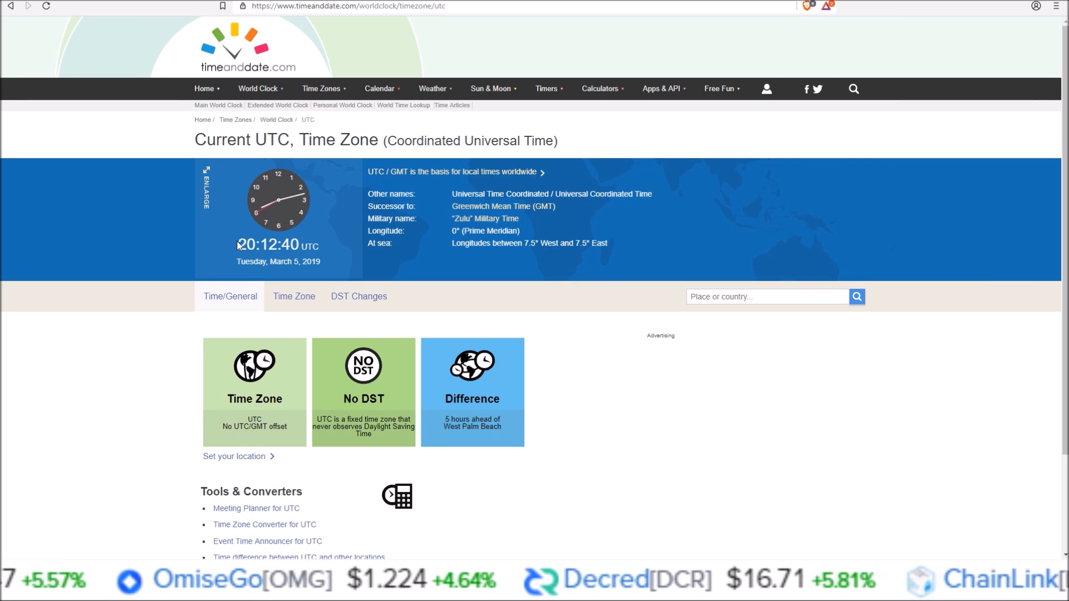
mouse_move(306, 241)
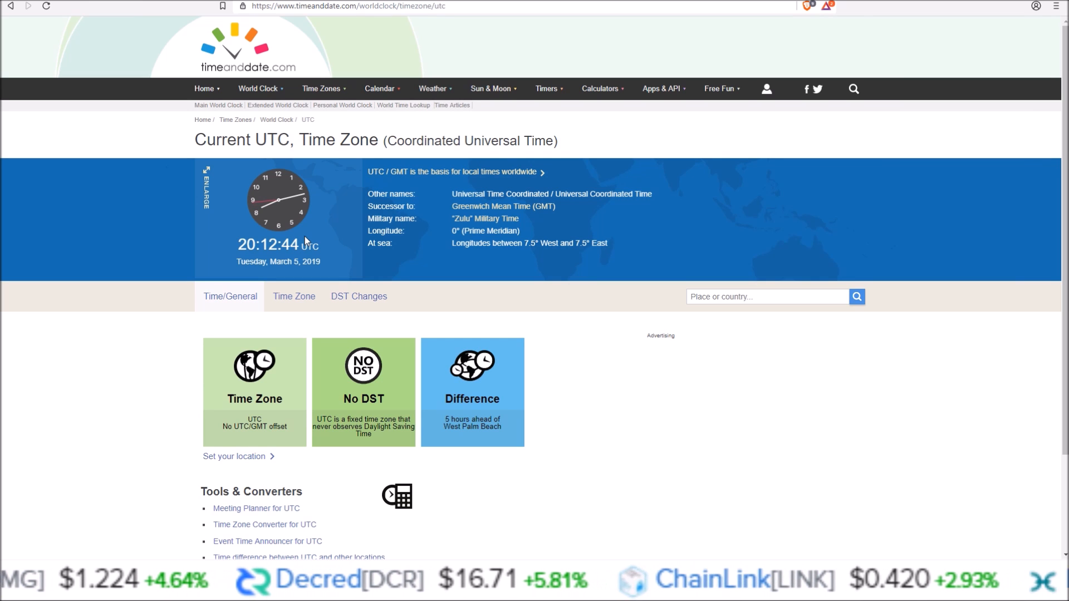
mouse_move(306, 241)
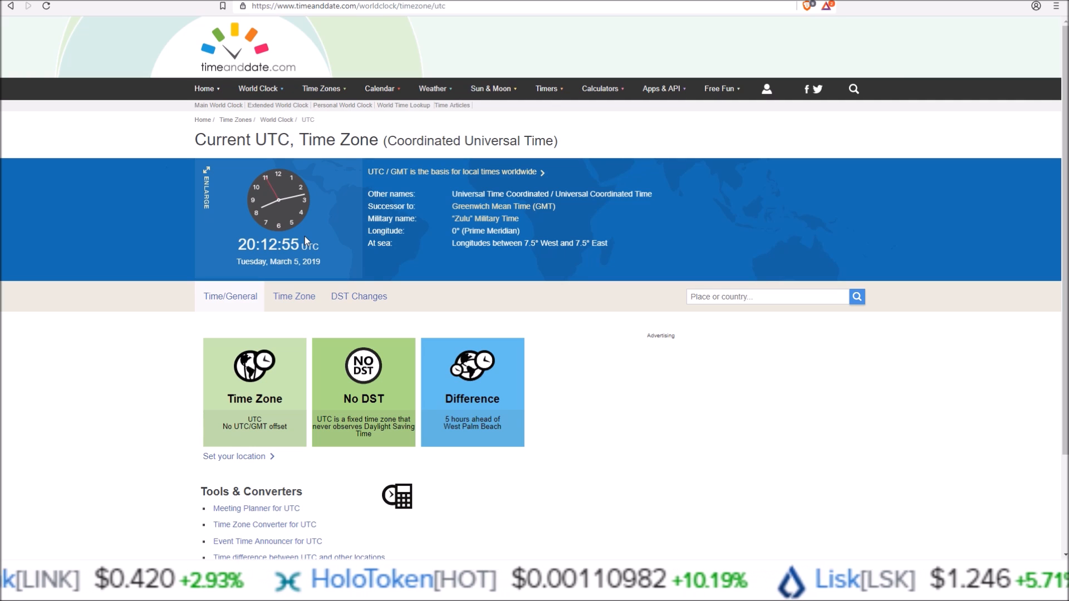
mouse_move(194, 210)
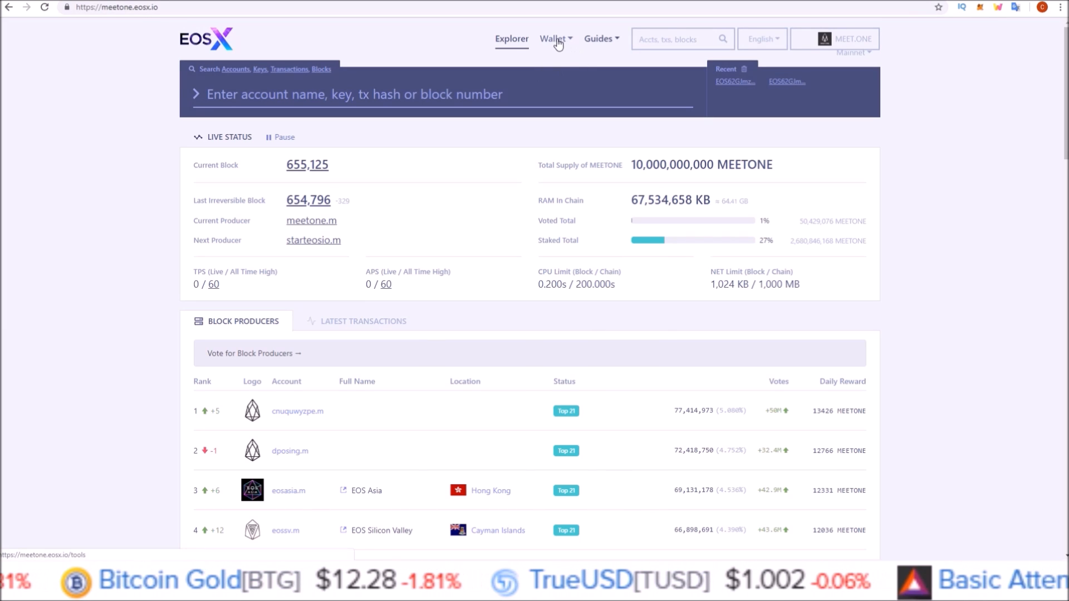
- Open the Wallet dropdown on meetone.eosx.io to list the wallet tools
click(553, 39)
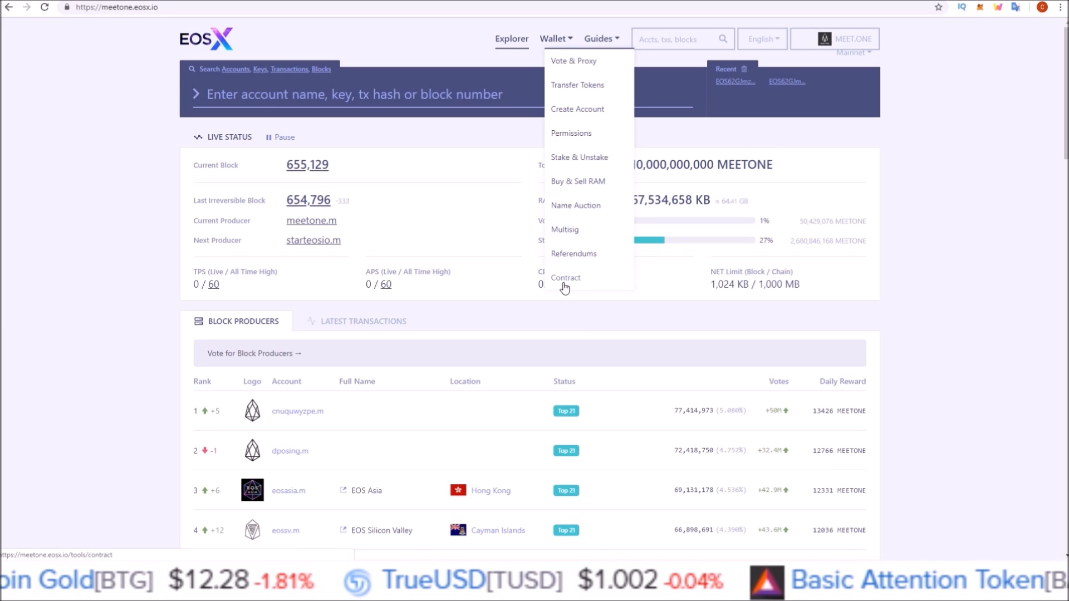
- Open the Contract tool and log in with the second Scatter account
click(565, 277)
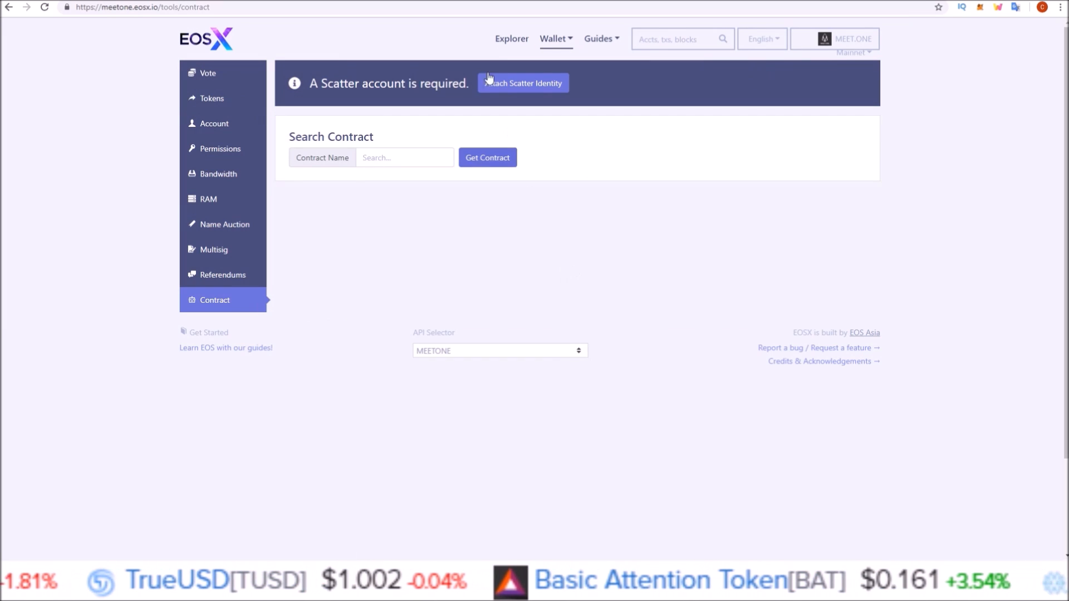
mouse_move(465, 78)
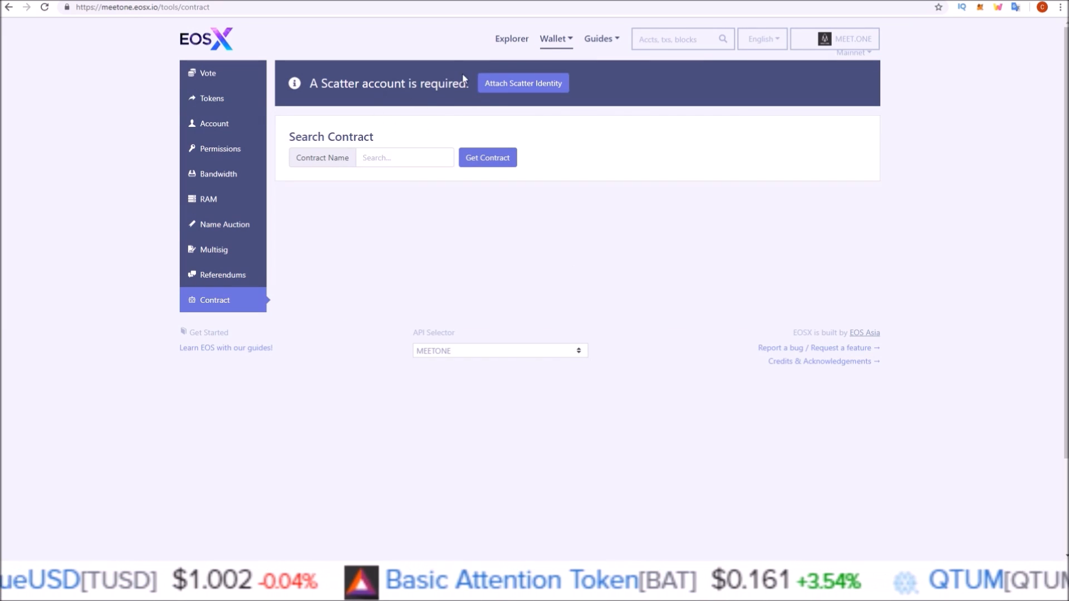
click(522, 83)
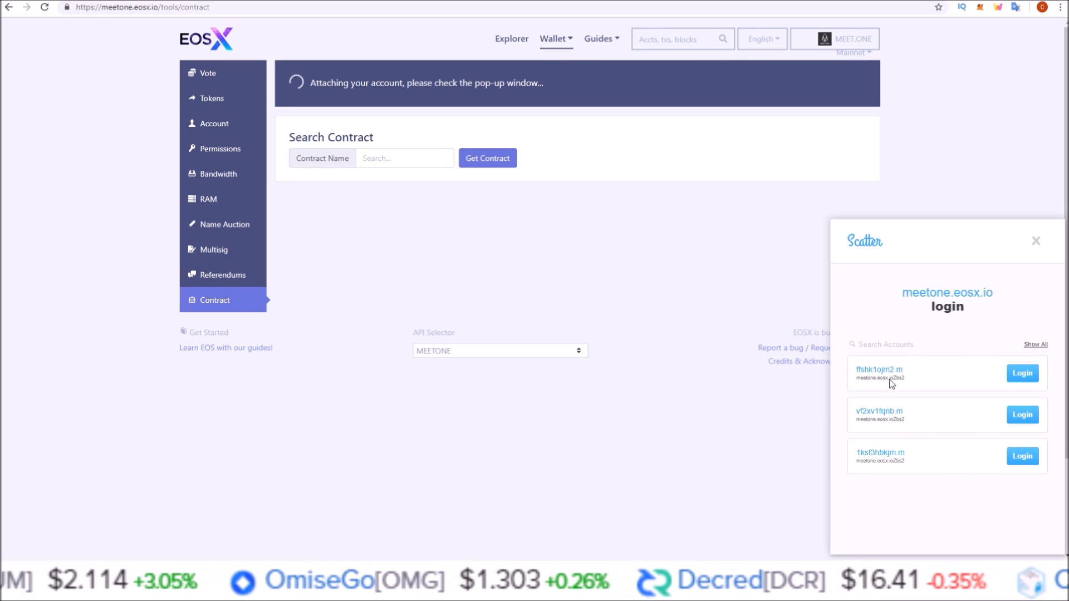
mouse_move(880, 386)
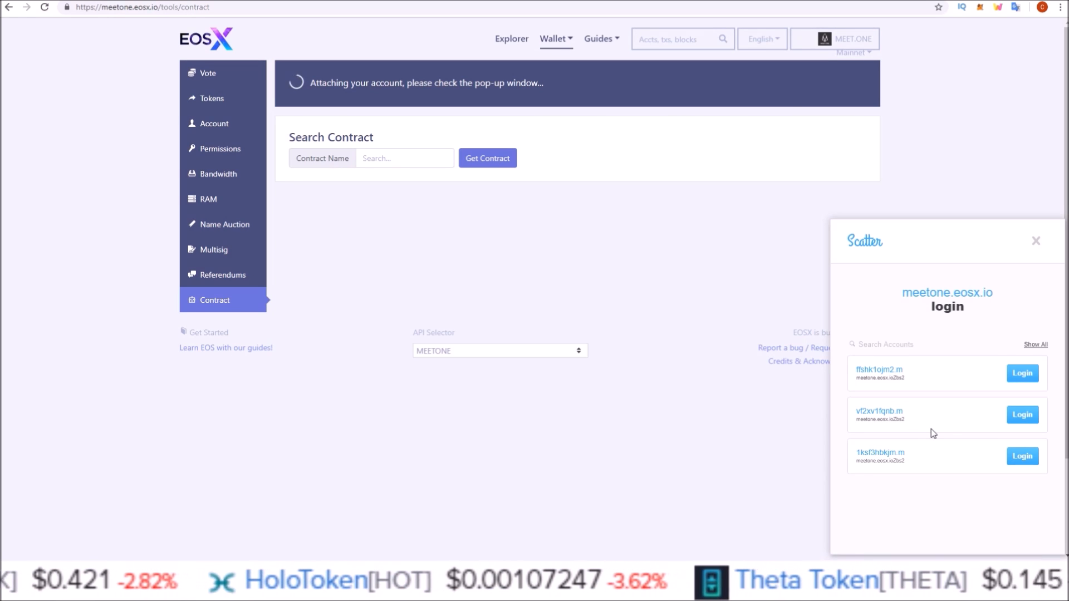
mouse_move(927, 385)
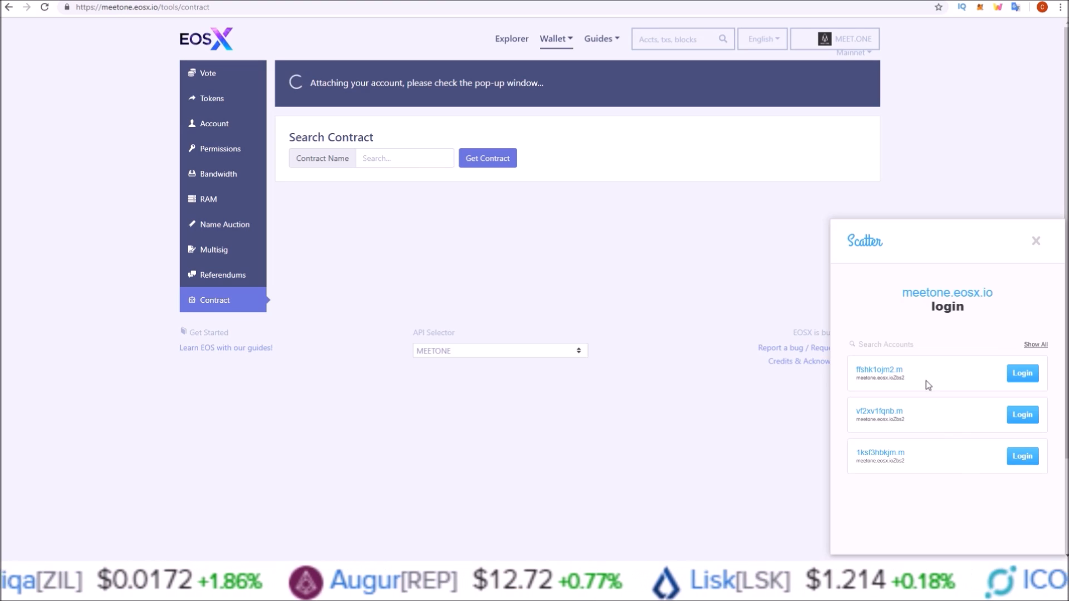
mouse_move(895, 447)
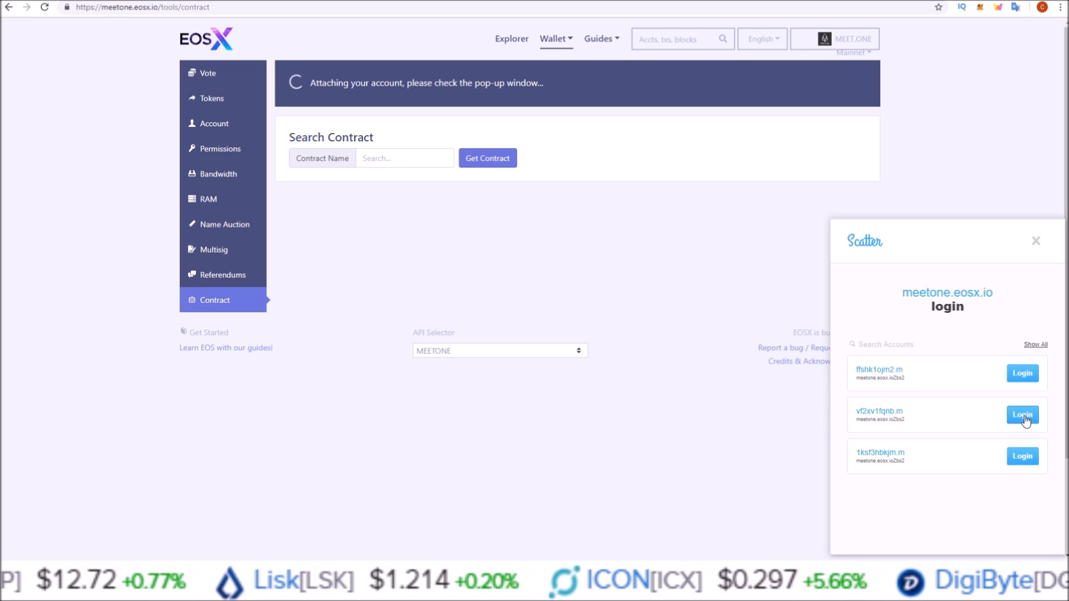
click(1021, 415)
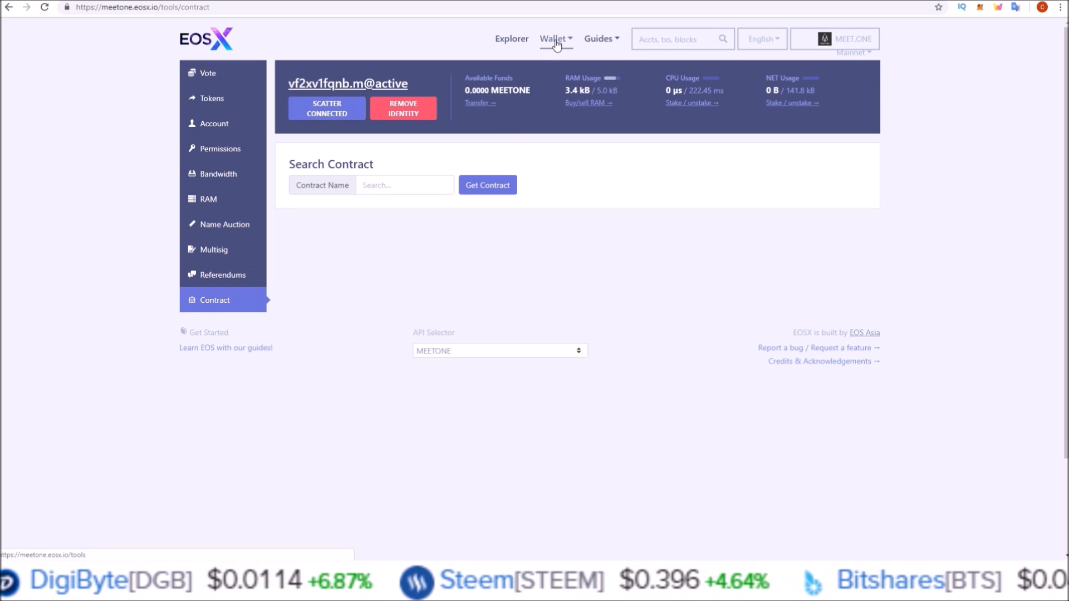
mouse_move(355, 179)
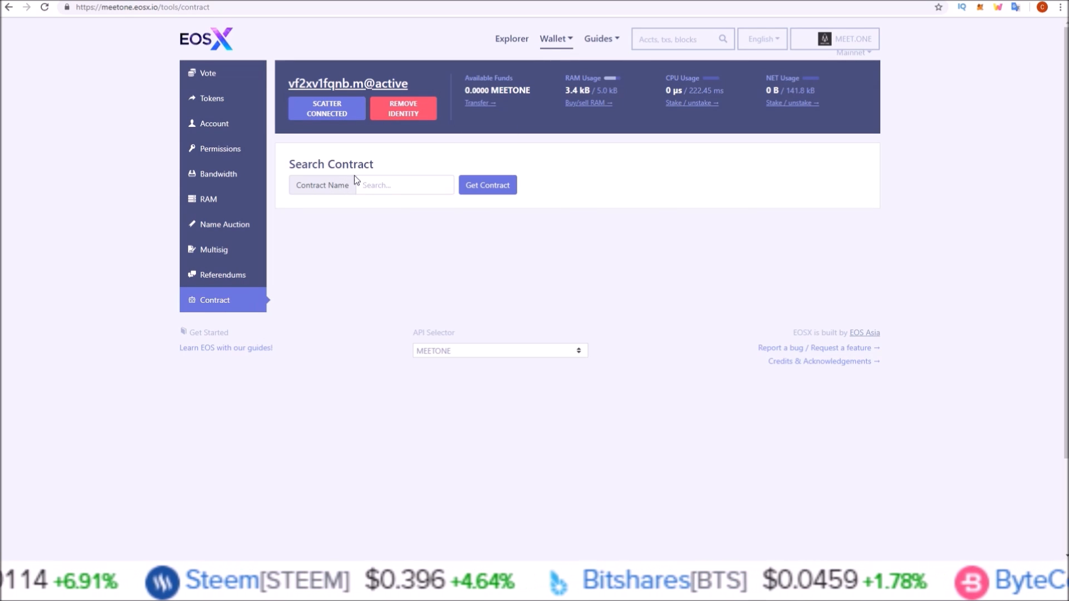
- Load the airgrab.m contract from the suggestions and show its actions
click(404, 185)
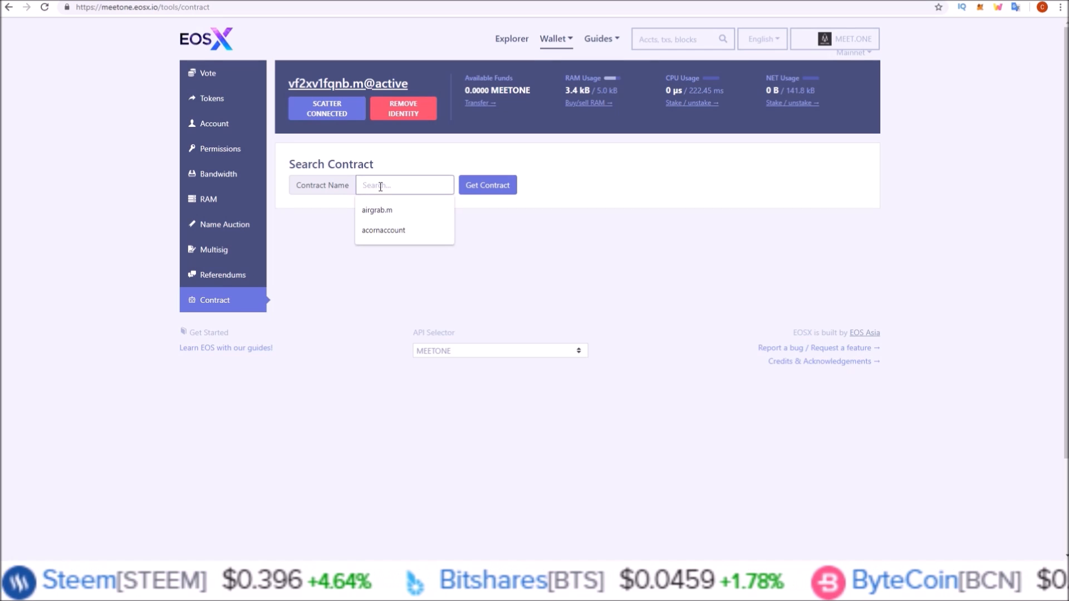
click(376, 210)
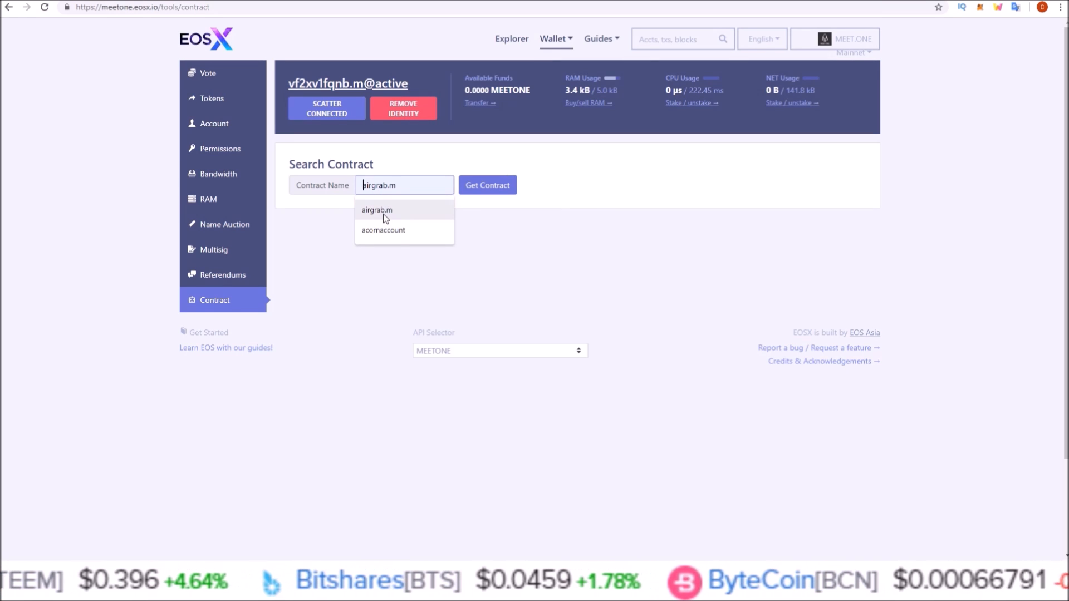
click(377, 209)
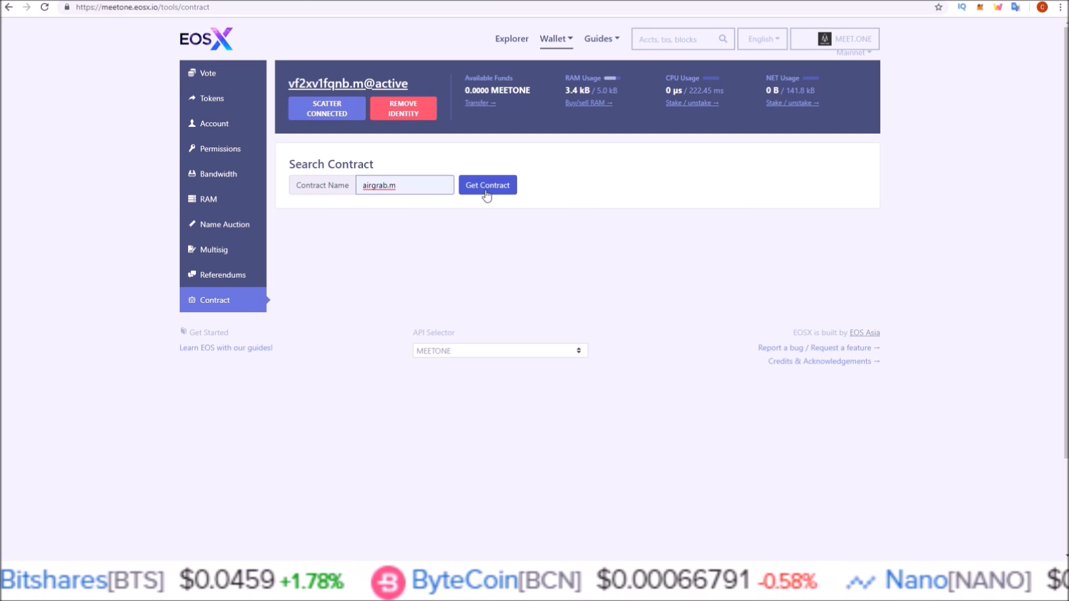
click(486, 185)
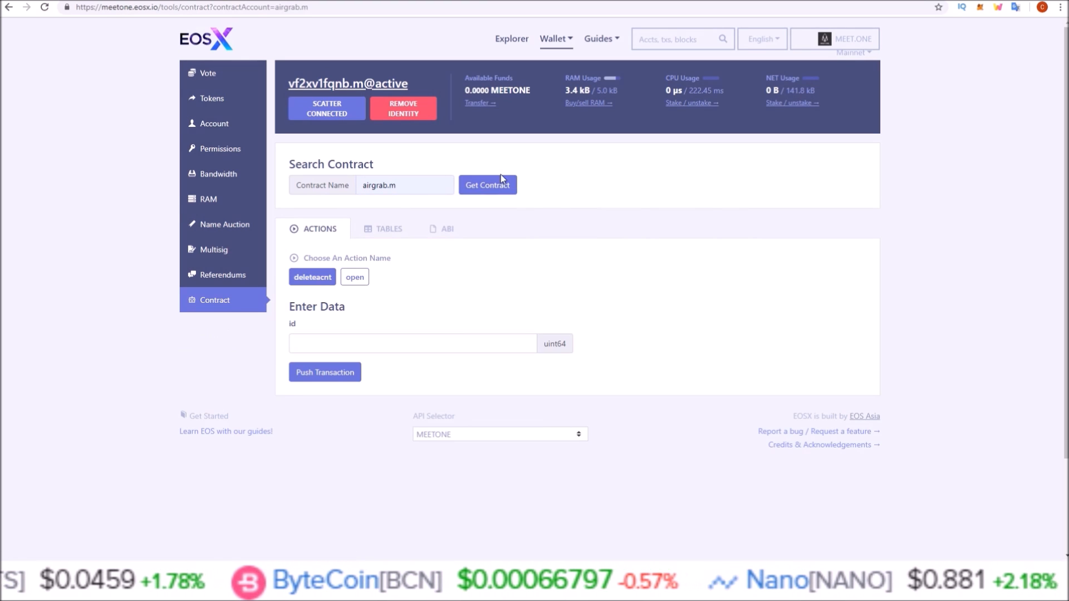
mouse_move(312, 234)
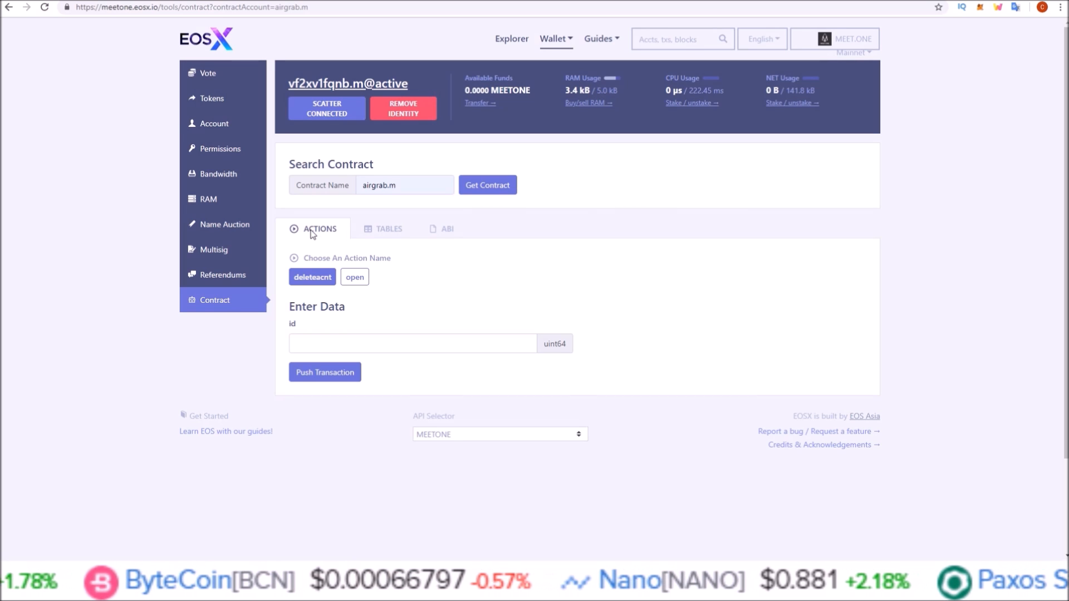
click(354, 277)
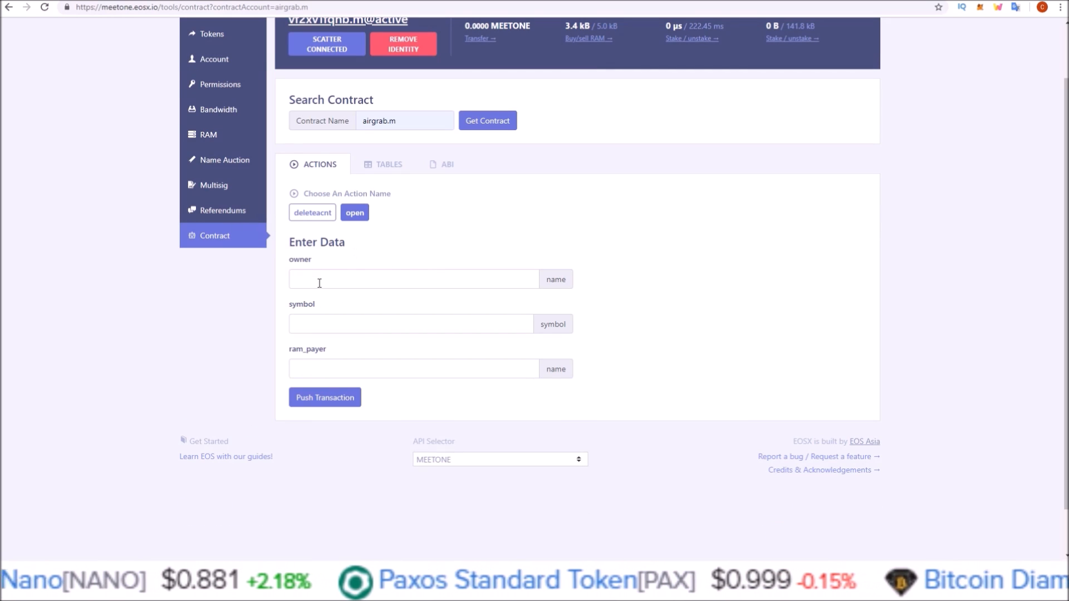
mouse_move(318, 361)
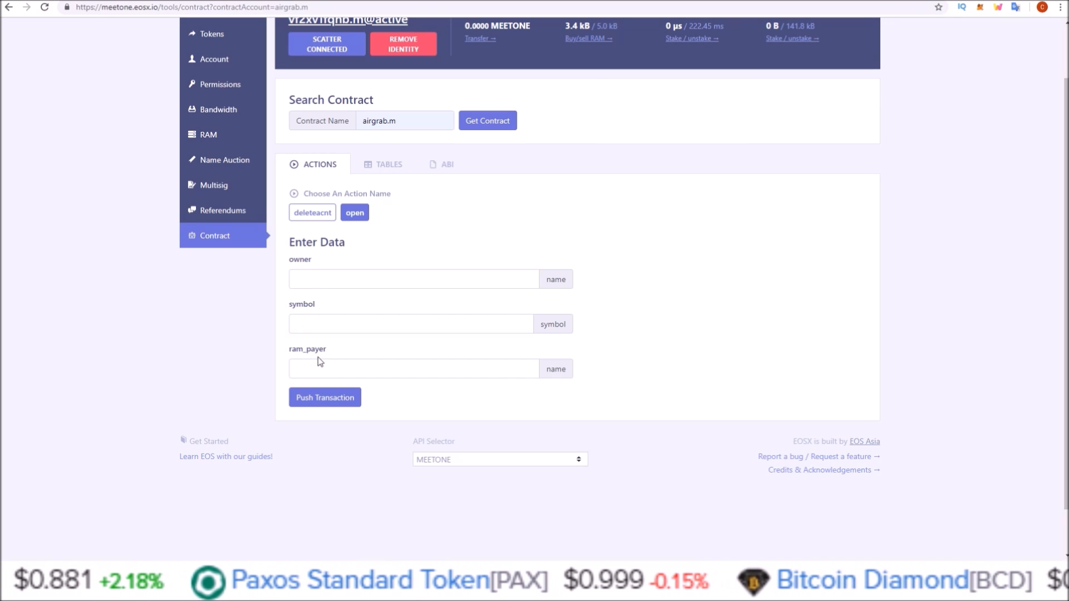
- Fill the open action with owner and RAM payer vf2xv1fqnb.m and symbol 4,MEETONE
scroll(up, 3)
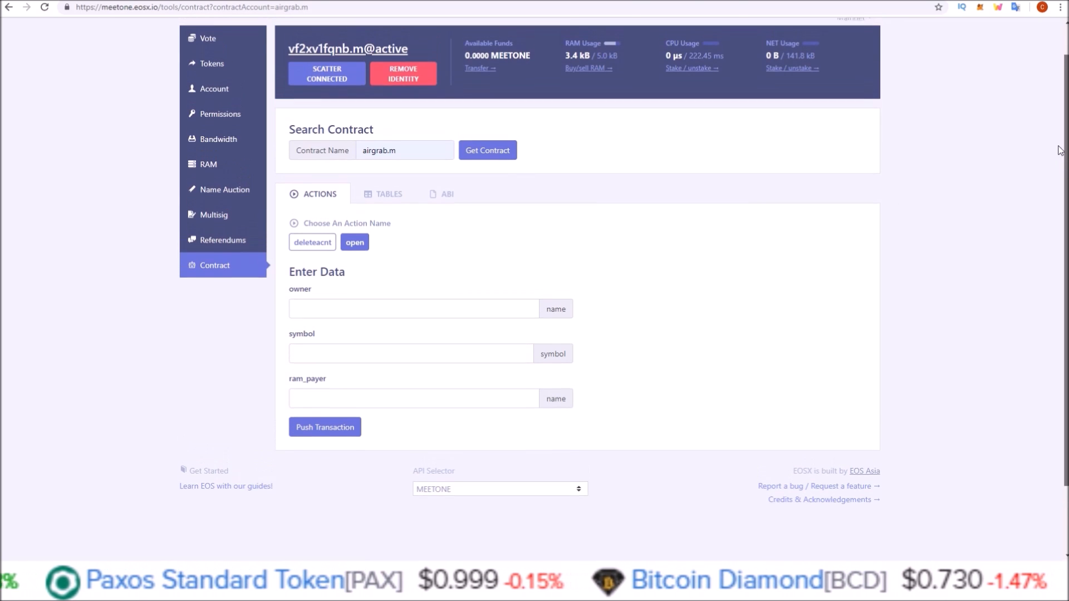
scroll(up, 3)
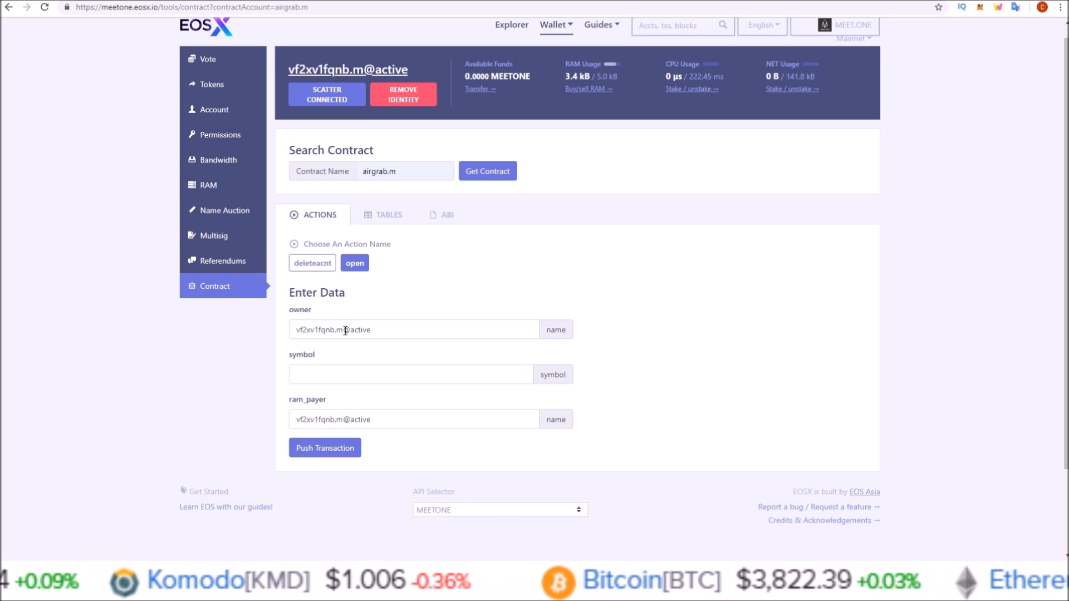
click(413, 330)
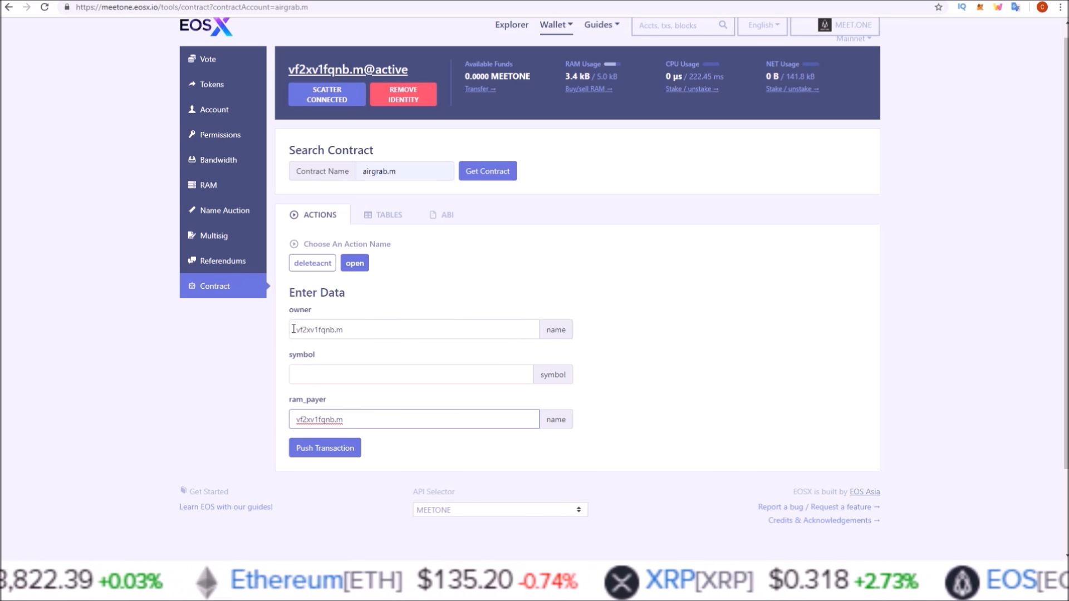
mouse_move(328, 69)
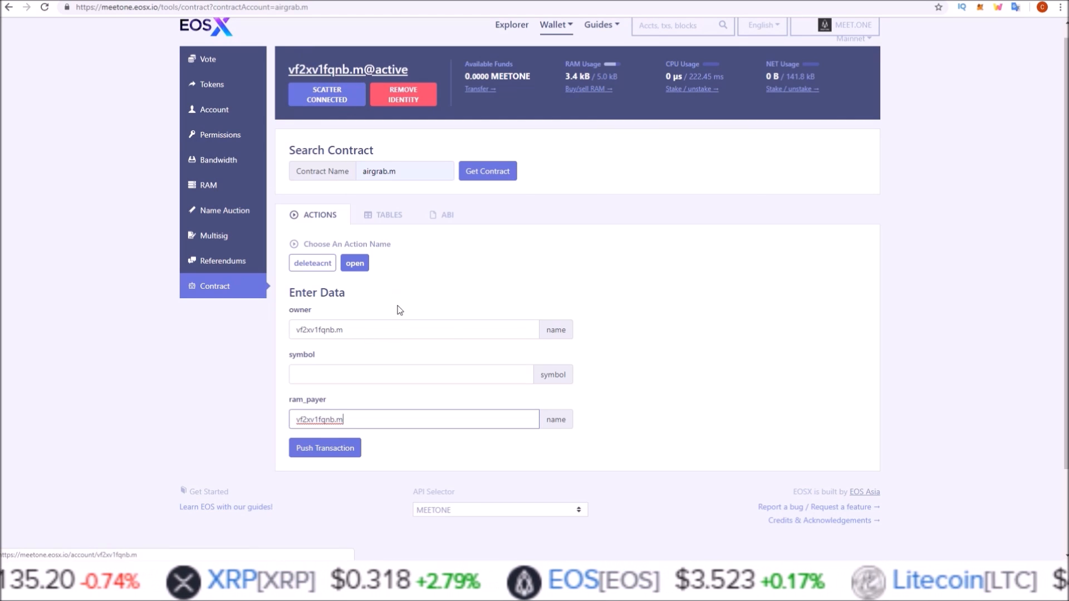
click(411, 373)
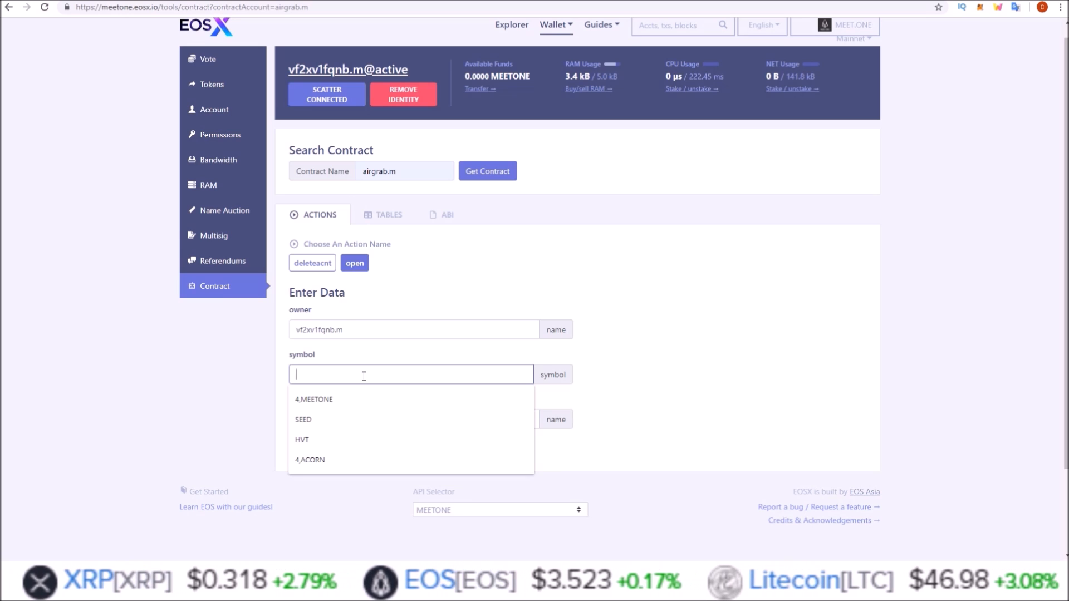
click(314, 400)
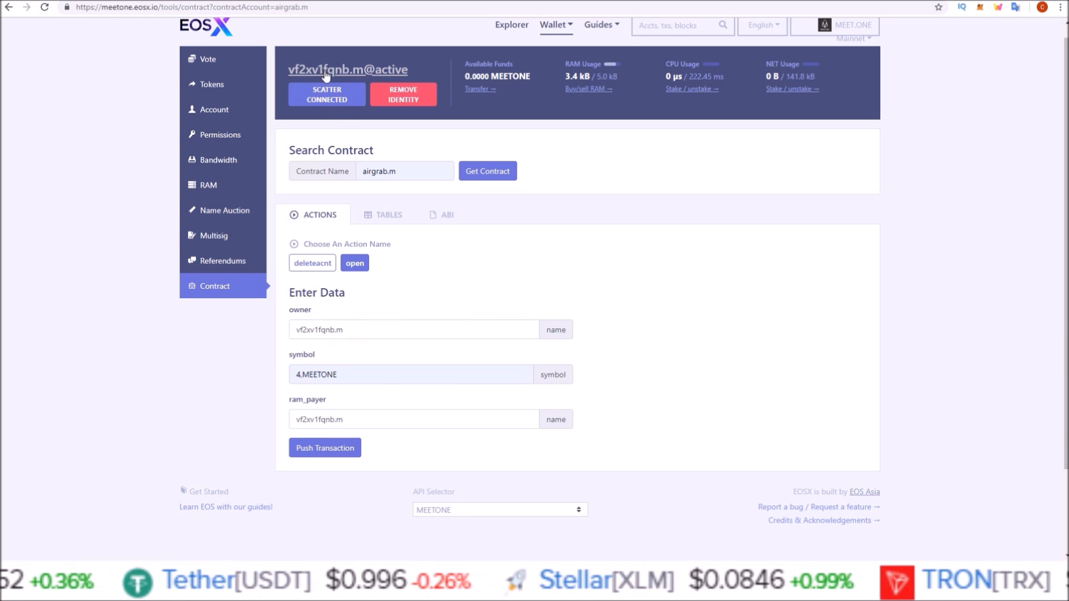
mouse_move(334, 80)
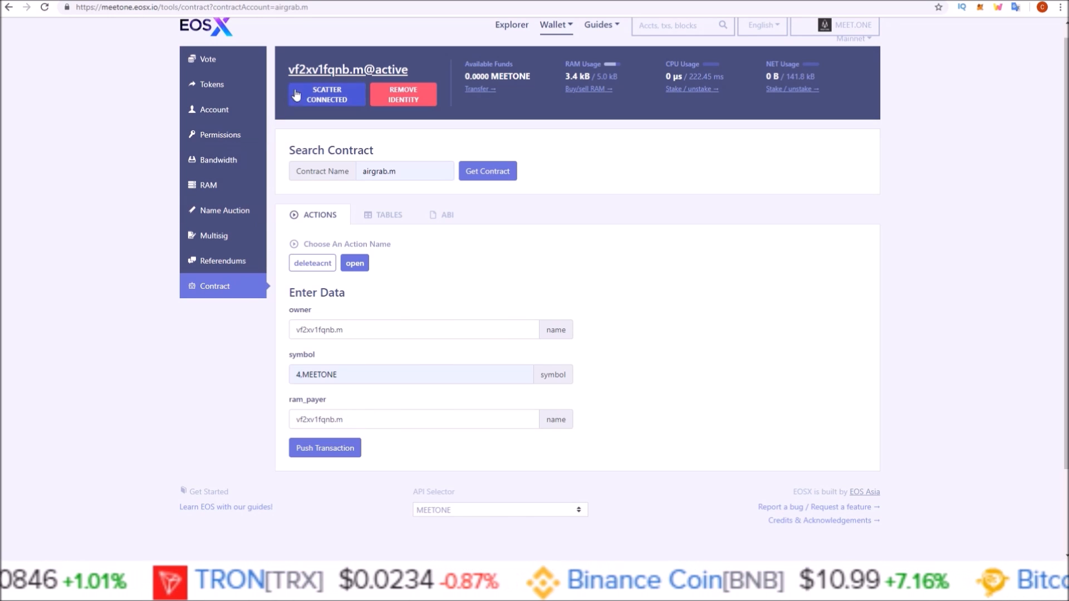
mouse_move(382, 452)
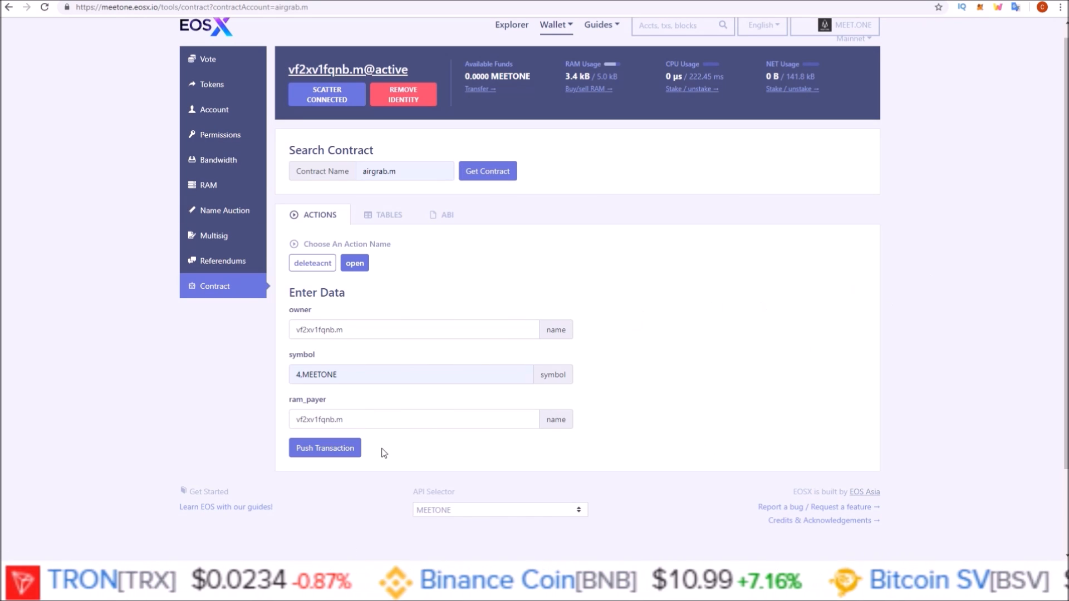
- Push the airgrab.m open transaction and approve it in Scatter
click(324, 448)
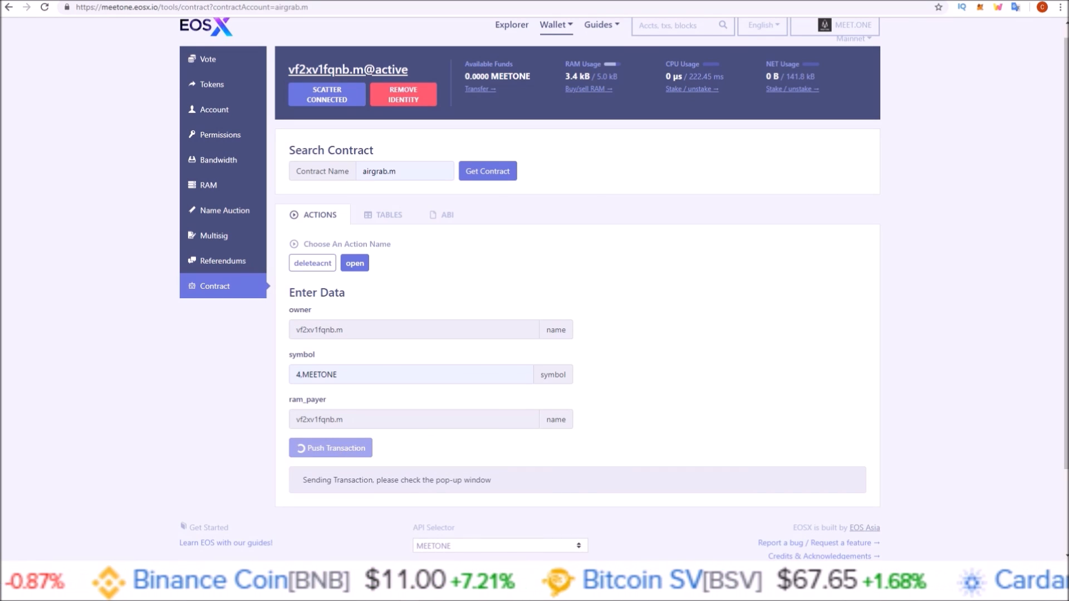
click(330, 447)
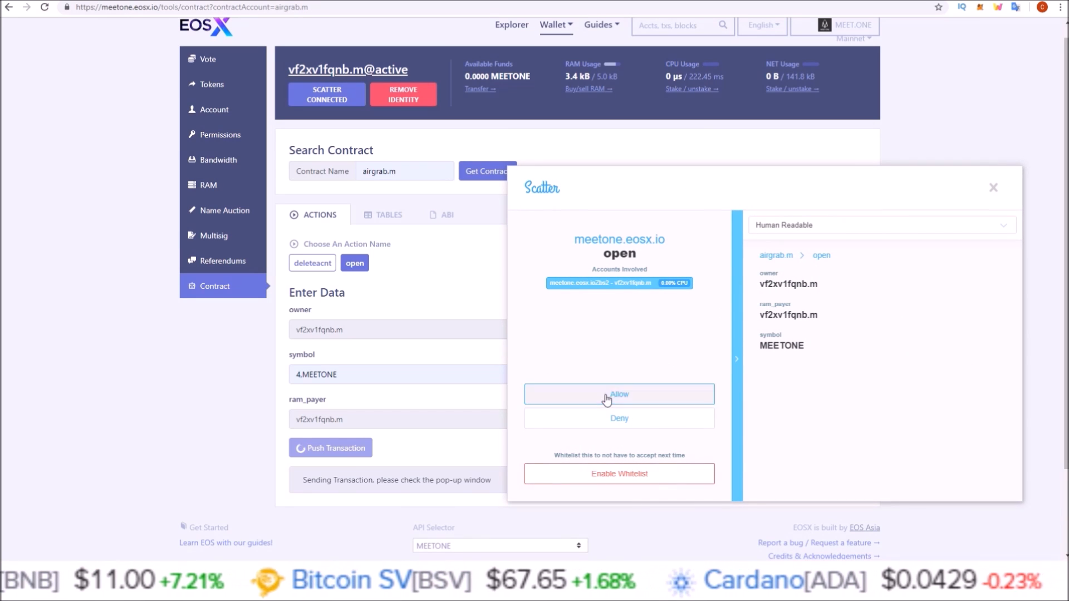
click(618, 394)
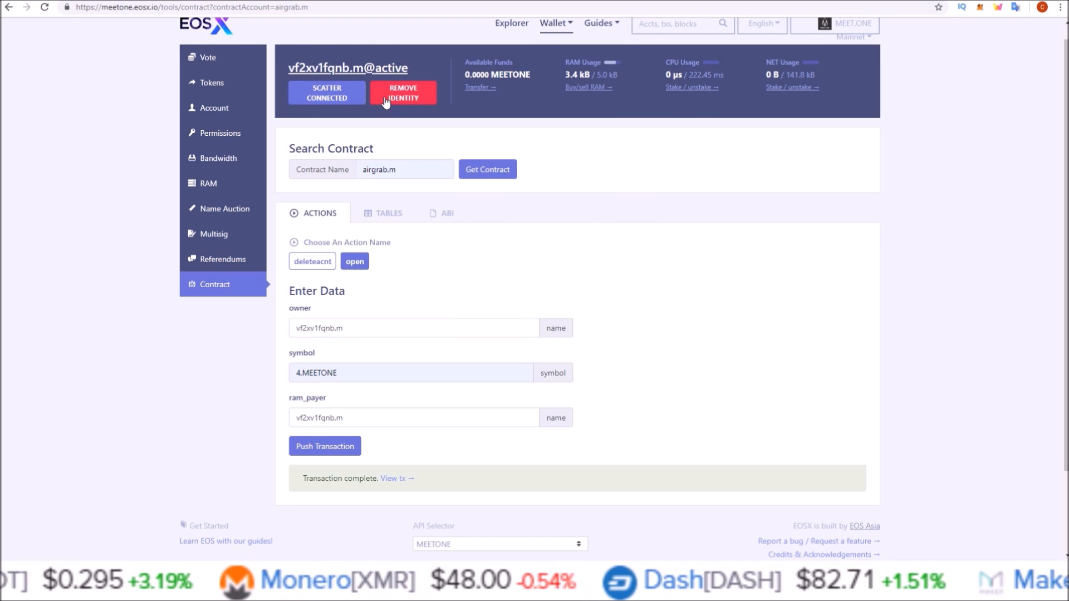
mouse_move(529, 96)
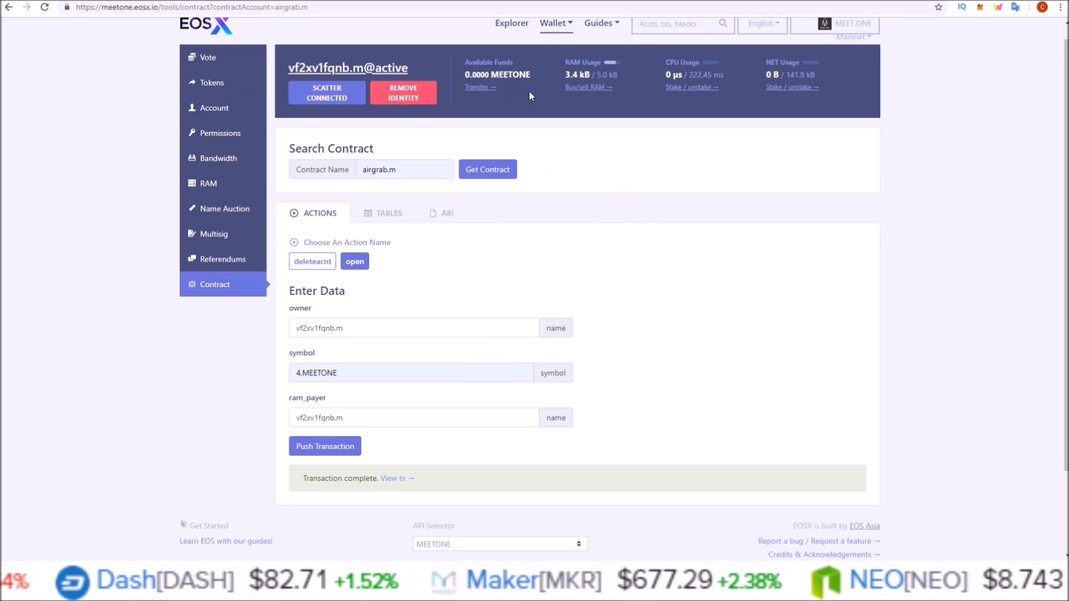
mouse_move(615, 195)
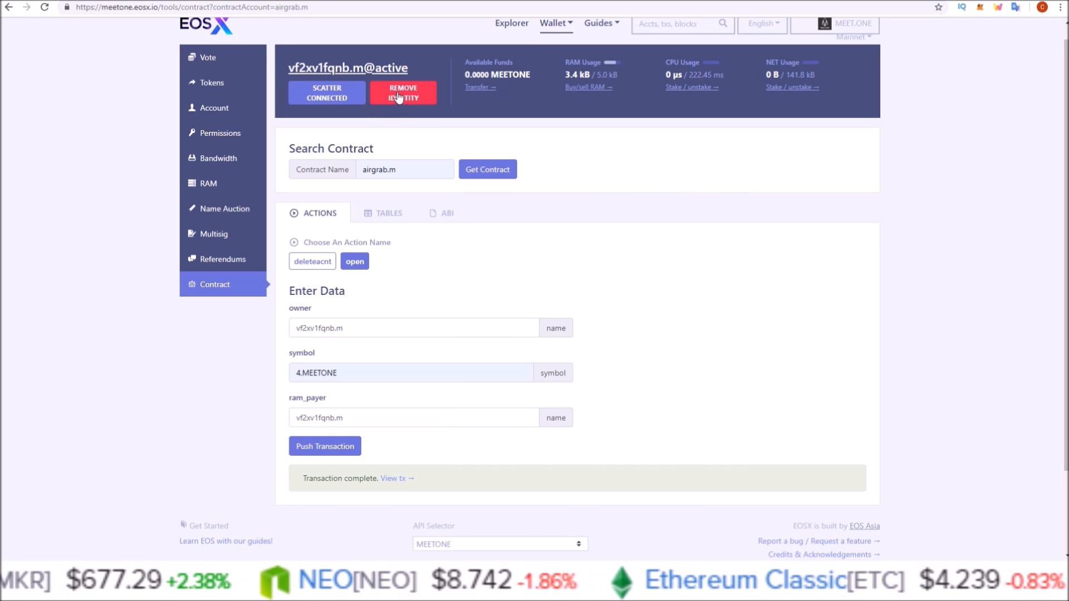
- Remove the current identity and attach the third Scatter account, 1ksf3hbkjm.m
click(402, 92)
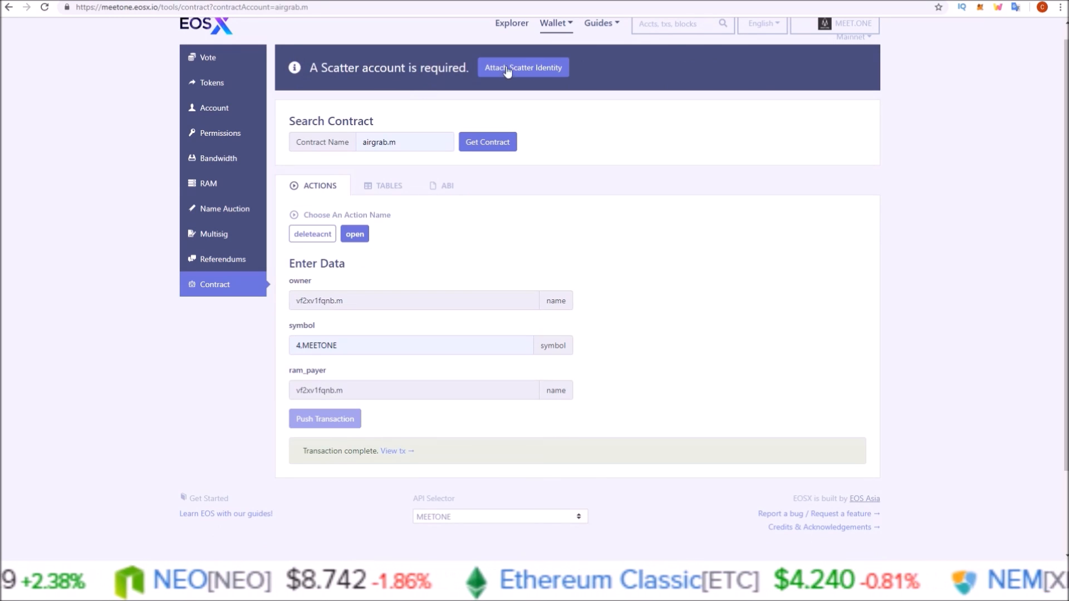
click(522, 67)
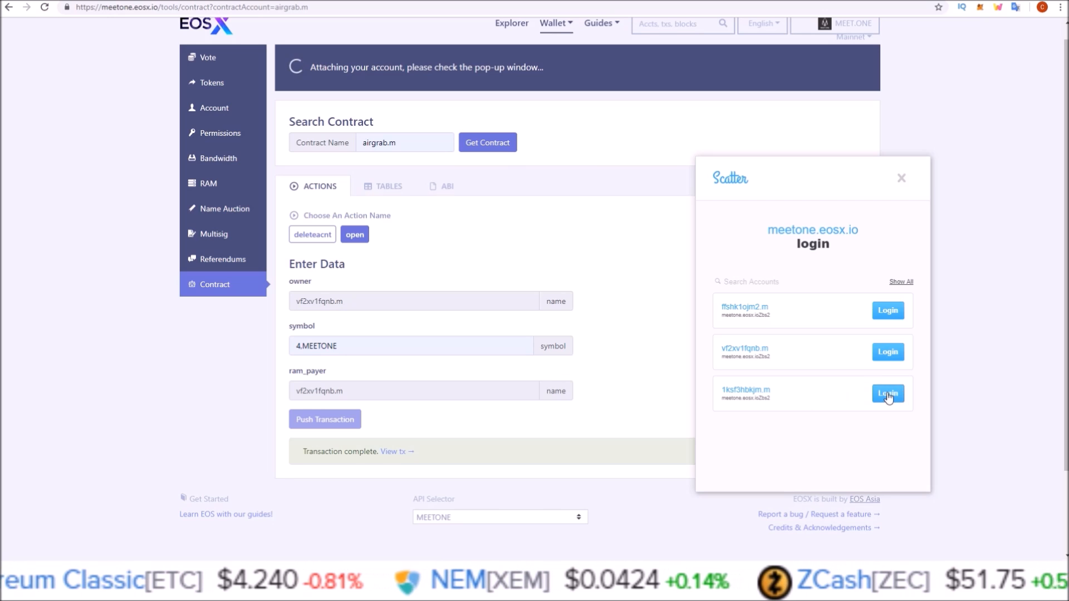
click(887, 393)
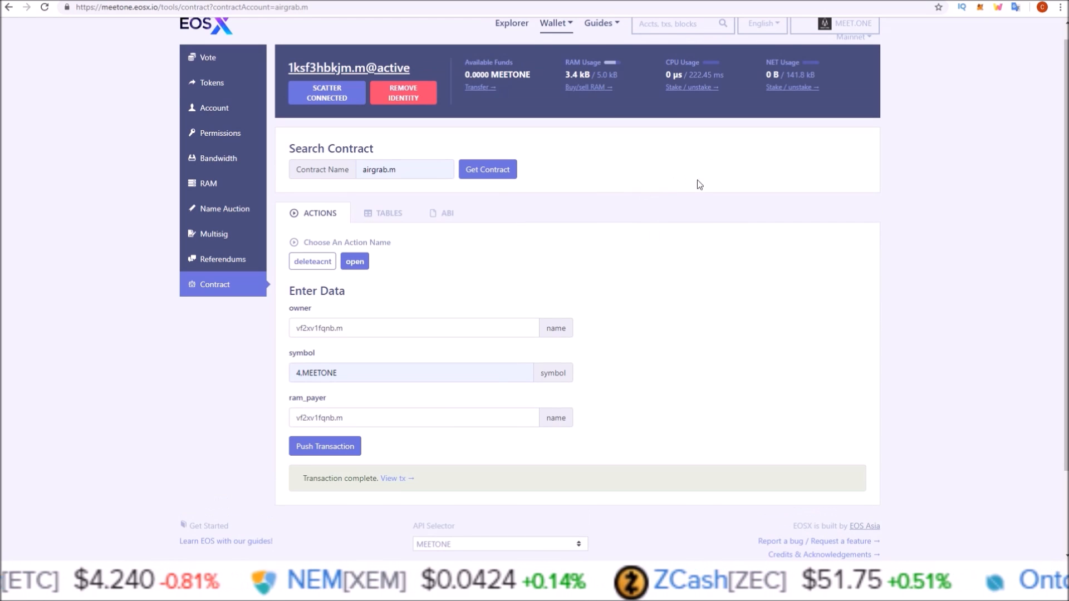
mouse_move(446, 370)
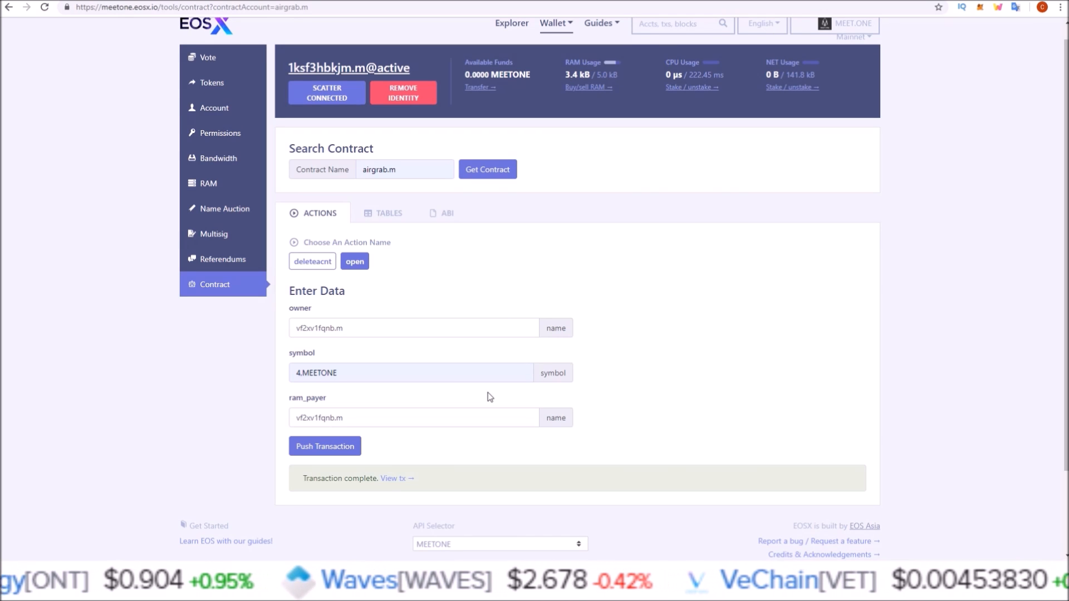
mouse_move(756, 194)
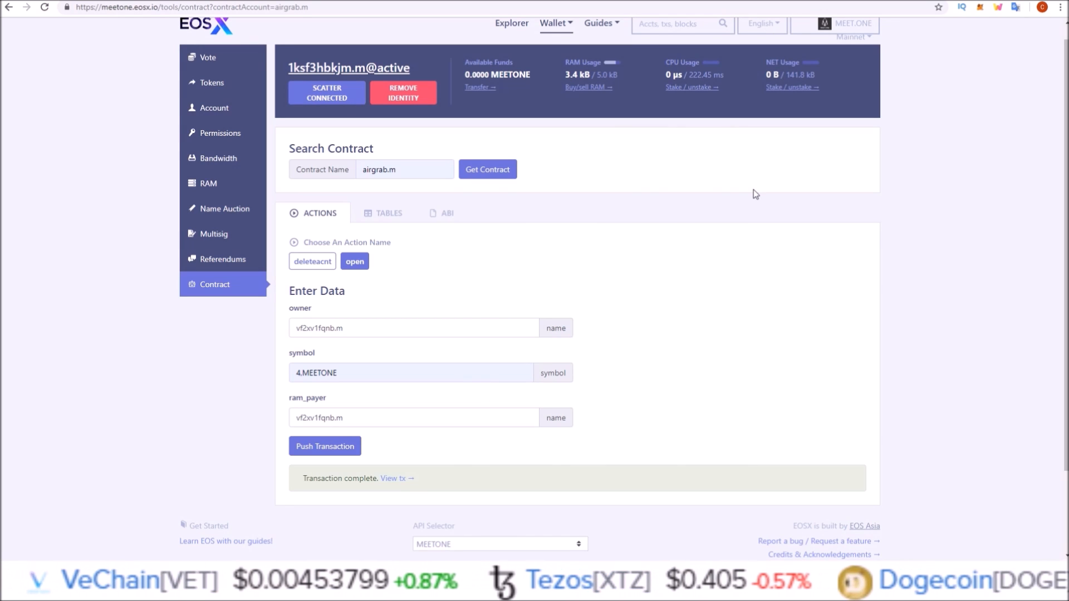